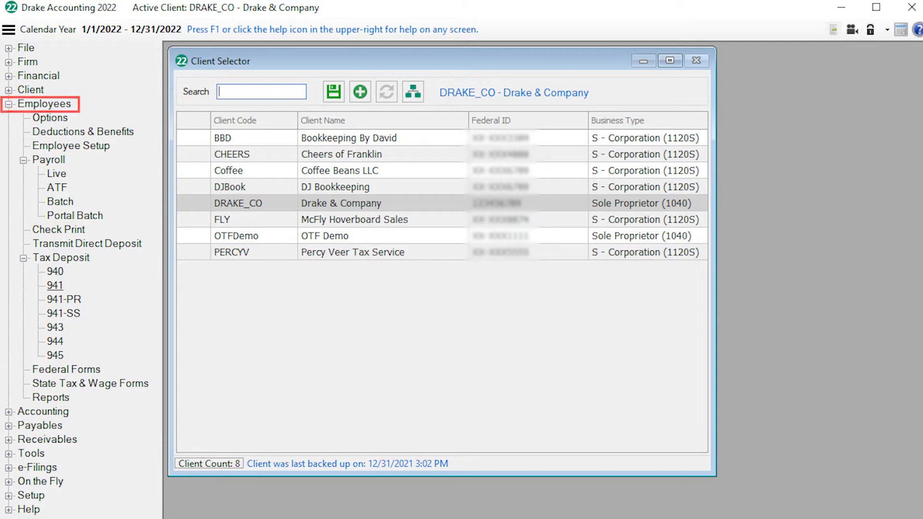
Step: Select Drake & Company (DRAKE_CO) as the active client
{"action": "left_click", "coordinate": [67, 369]}
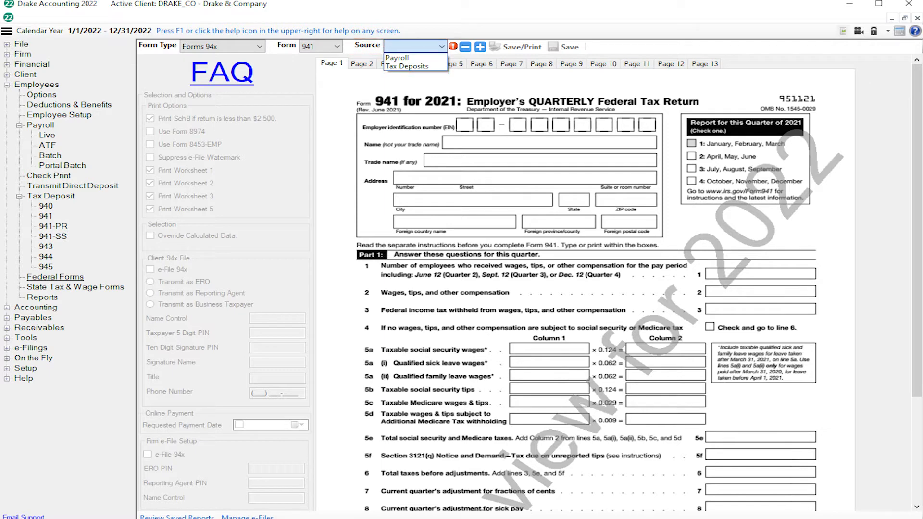
{"action": "mouse_move", "coordinate": [408, 66]}
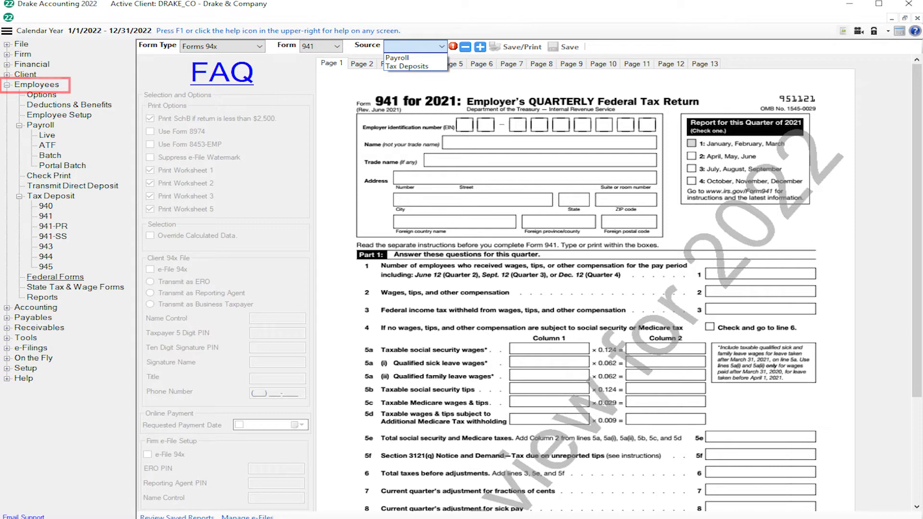
{"action": "left_click", "coordinate": [36, 85]}
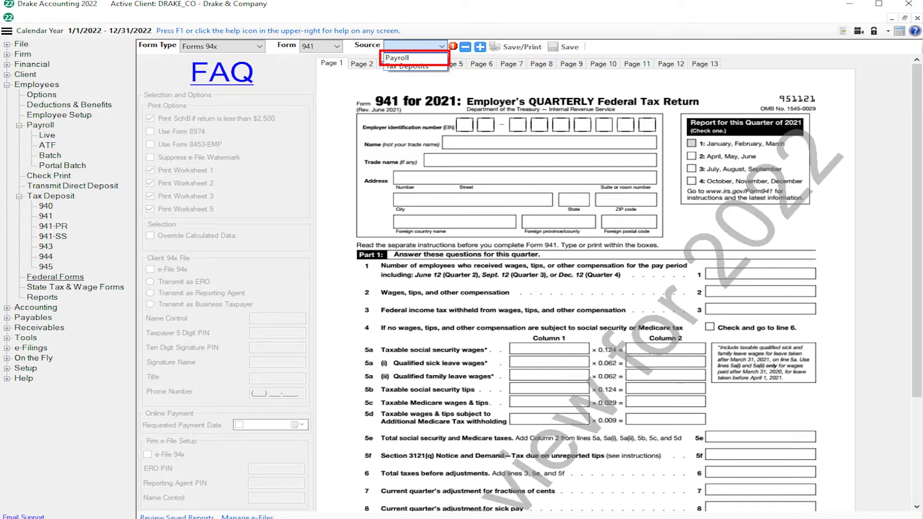
{"action": "left_click", "coordinate": [413, 65]}
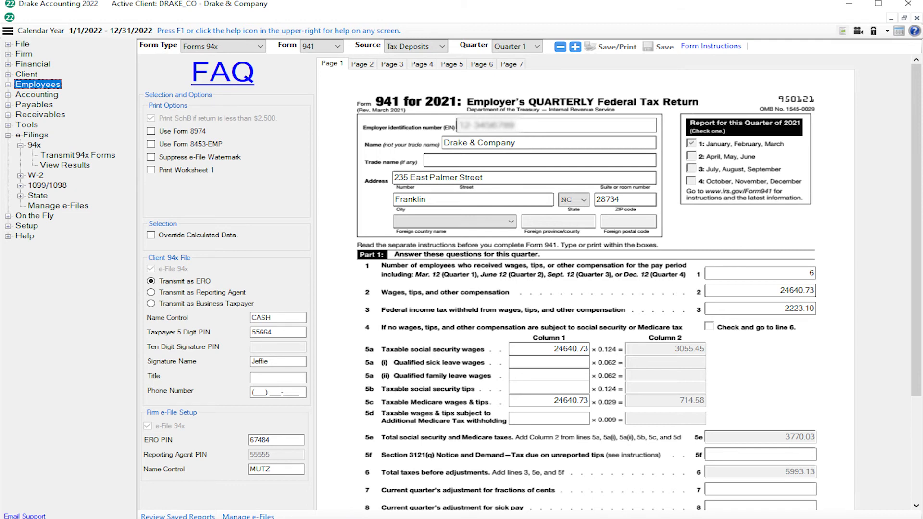
Step: Navigate e-Filings > 94x > Transmit 94x Forms to reach the 94x transmit screen
{"action": "left_click", "coordinate": [32, 135]}
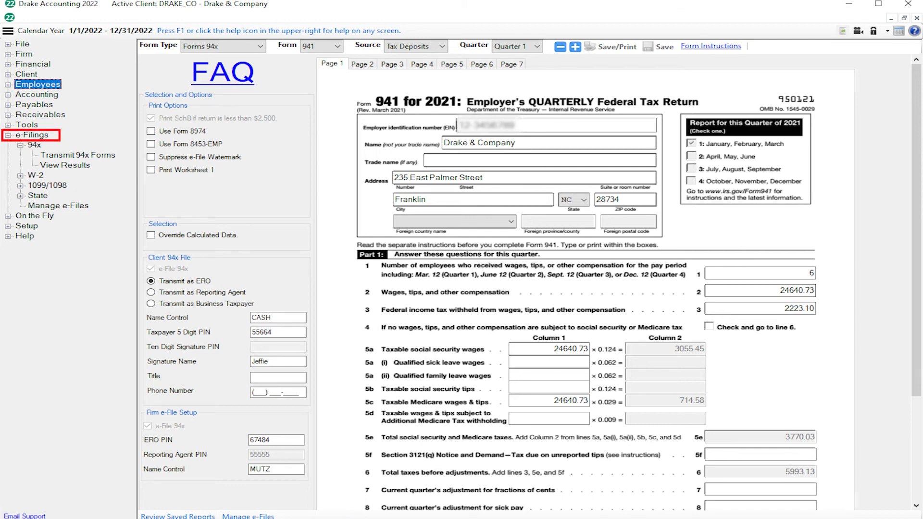
{"action": "left_click", "coordinate": [32, 145]}
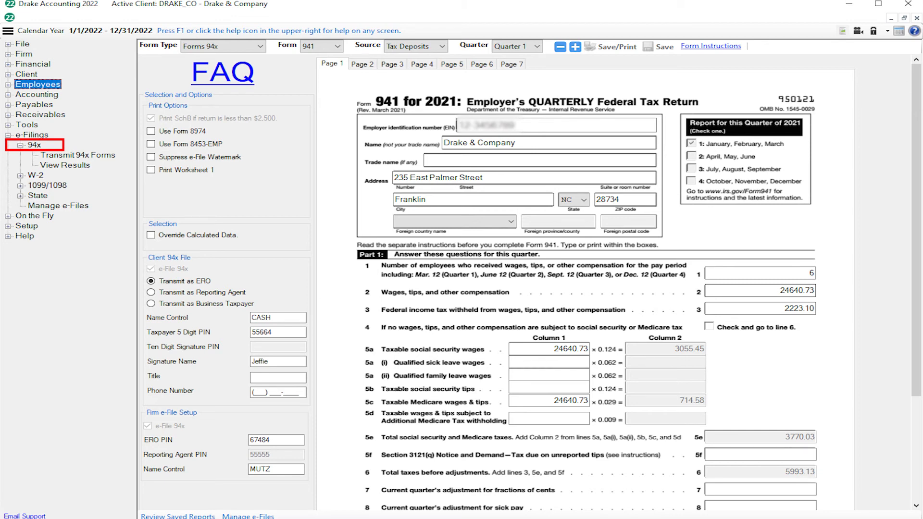
{"action": "left_click", "coordinate": [78, 155]}
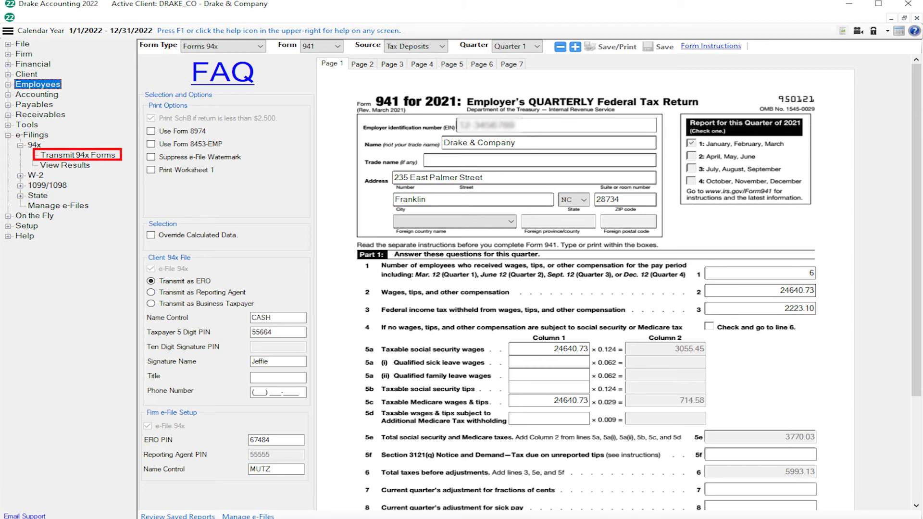
{"action": "left_click", "coordinate": [78, 154]}
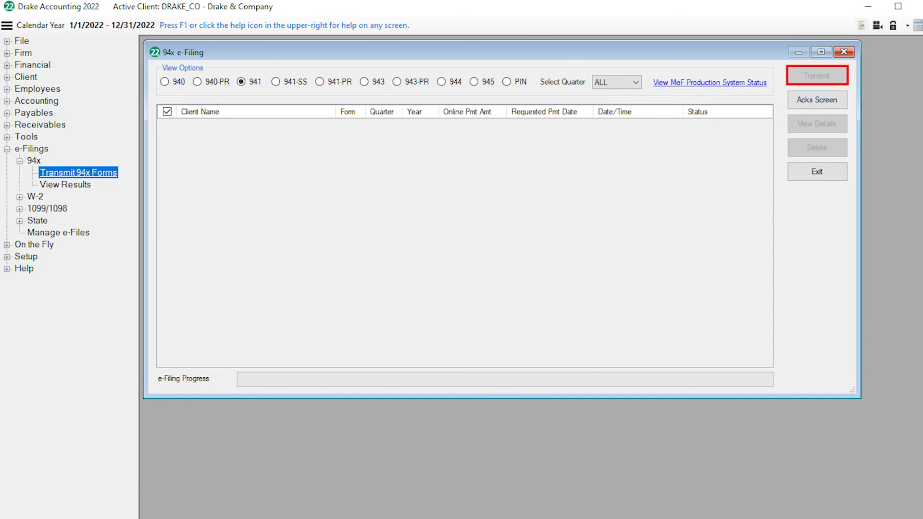
{"action": "mouse_move", "coordinate": [817, 99]}
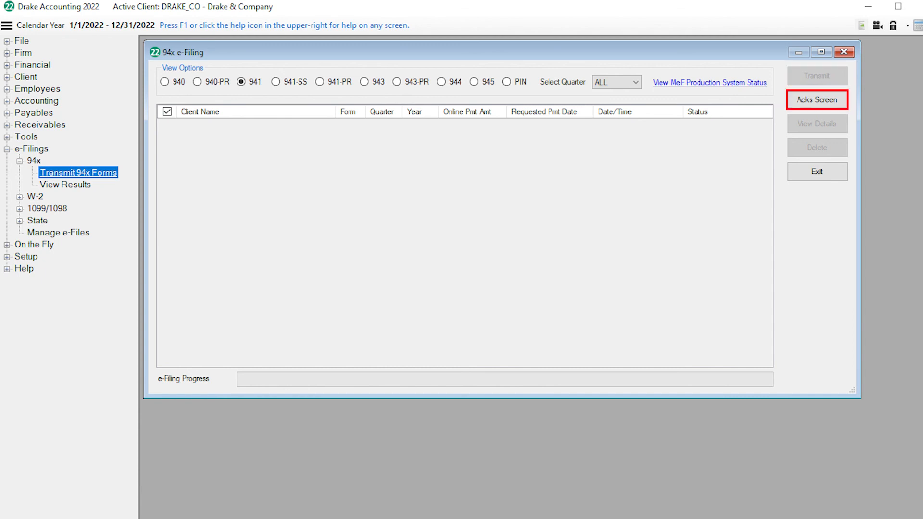